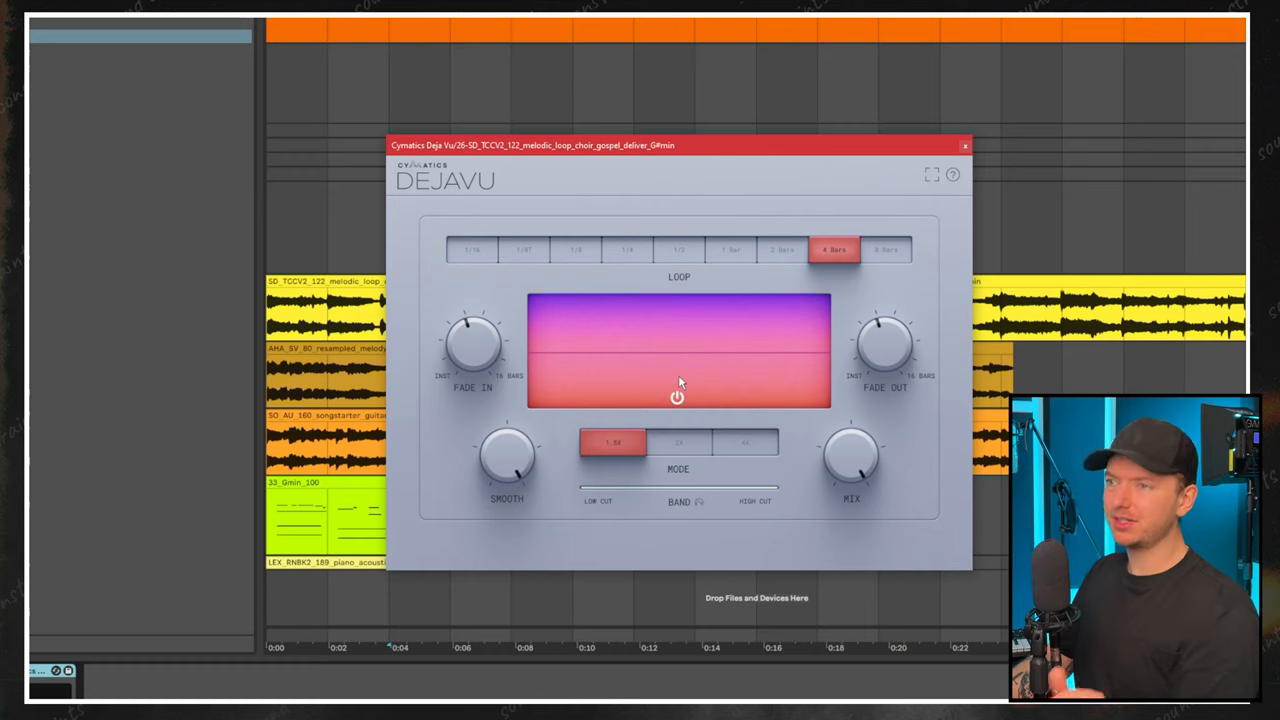
pyautogui.moveTo(776, 308)
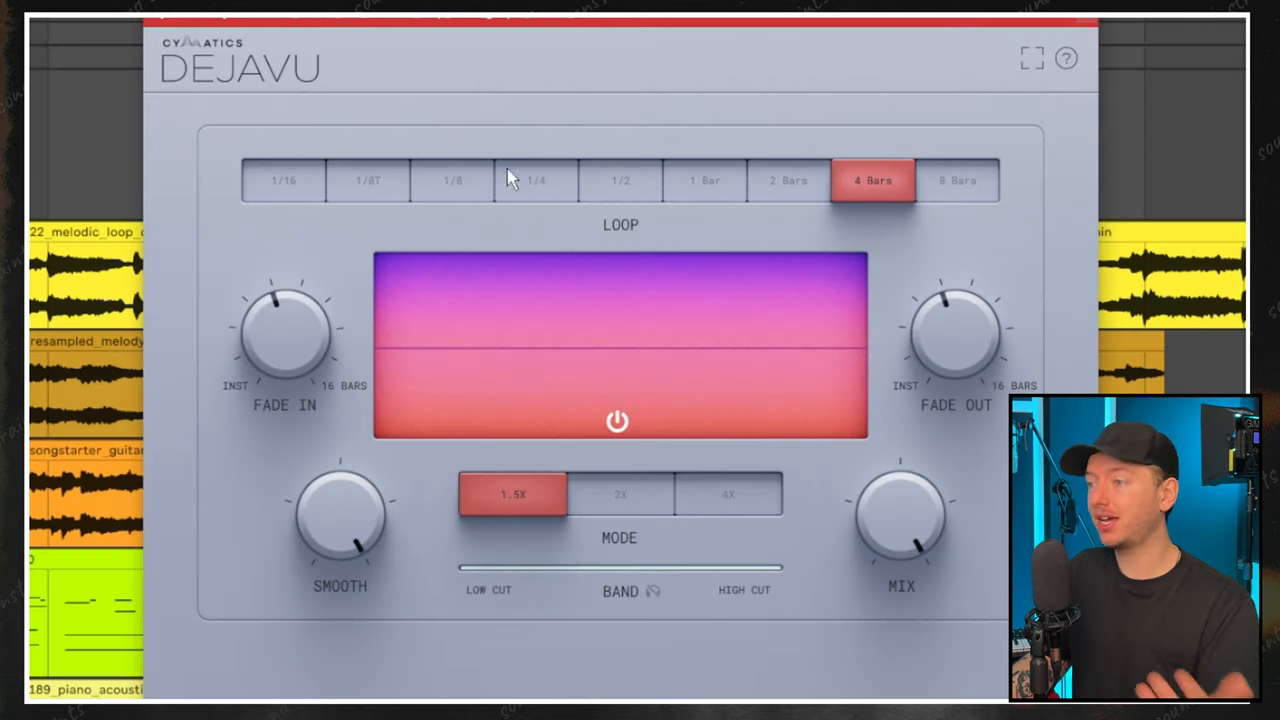
pyautogui.moveTo(514, 504)
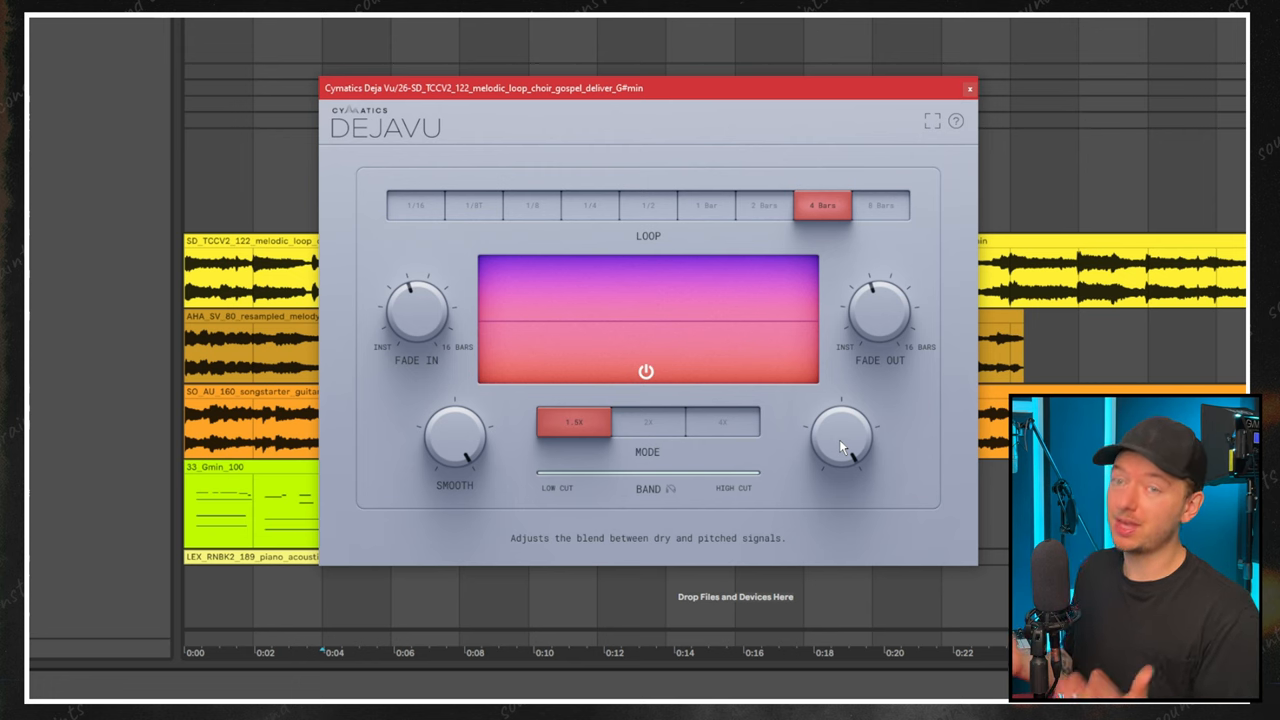
# Set Deja Vu on the guitar arp loop to a 1-bar loop length and adjust Smooth.
pyautogui.click(968, 88)
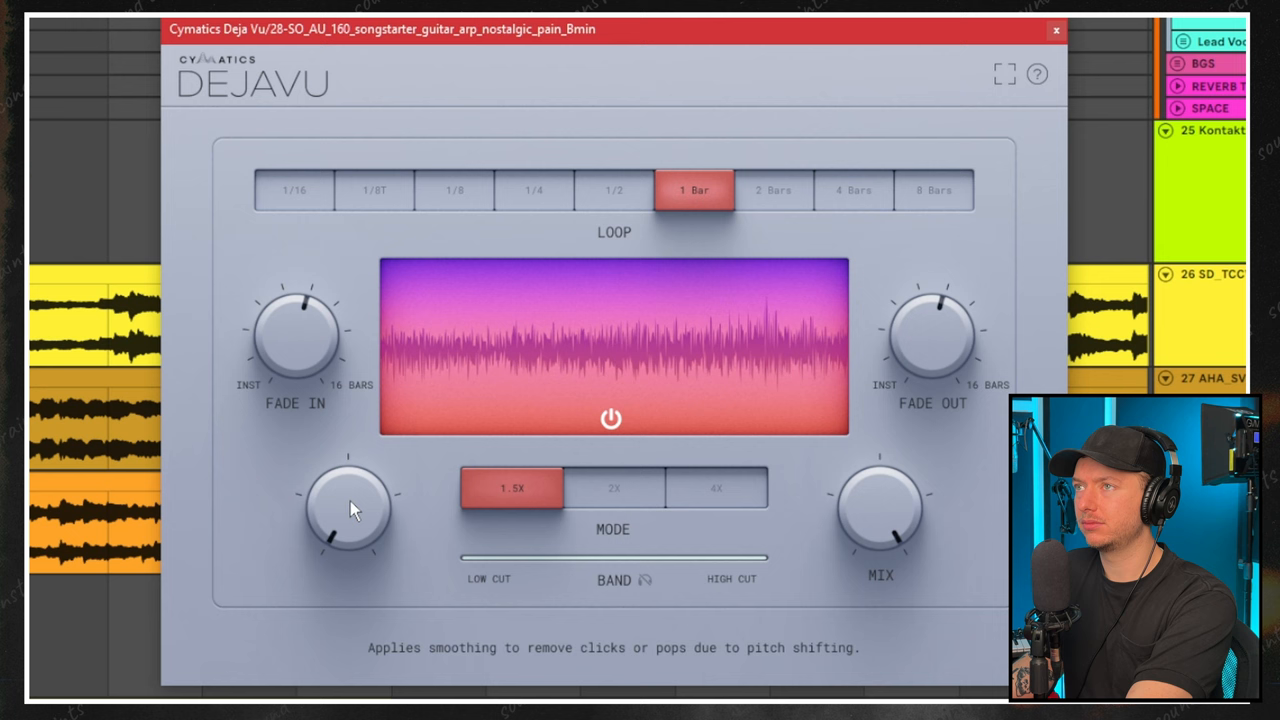
pyautogui.moveTo(348, 510); pyautogui.dragTo(348, 540)
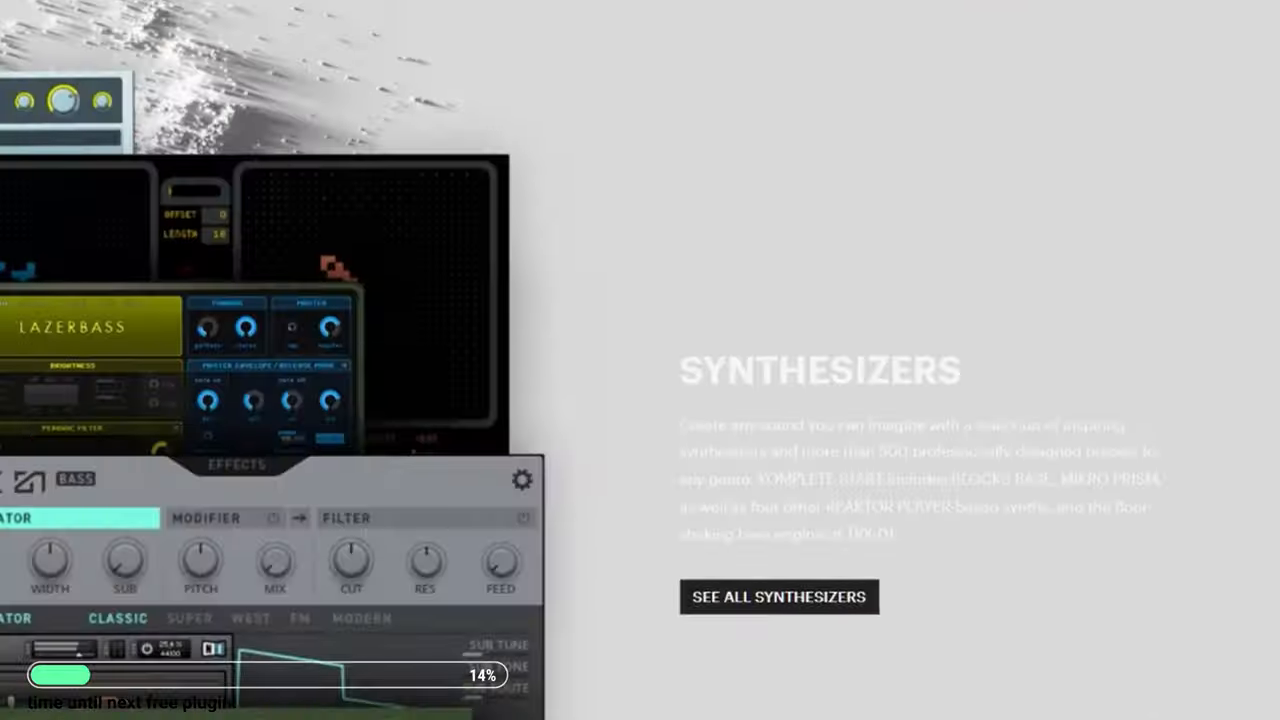
# Scroll the Komplete product page down to the Synthesizers section.
pyautogui.scroll(-3)
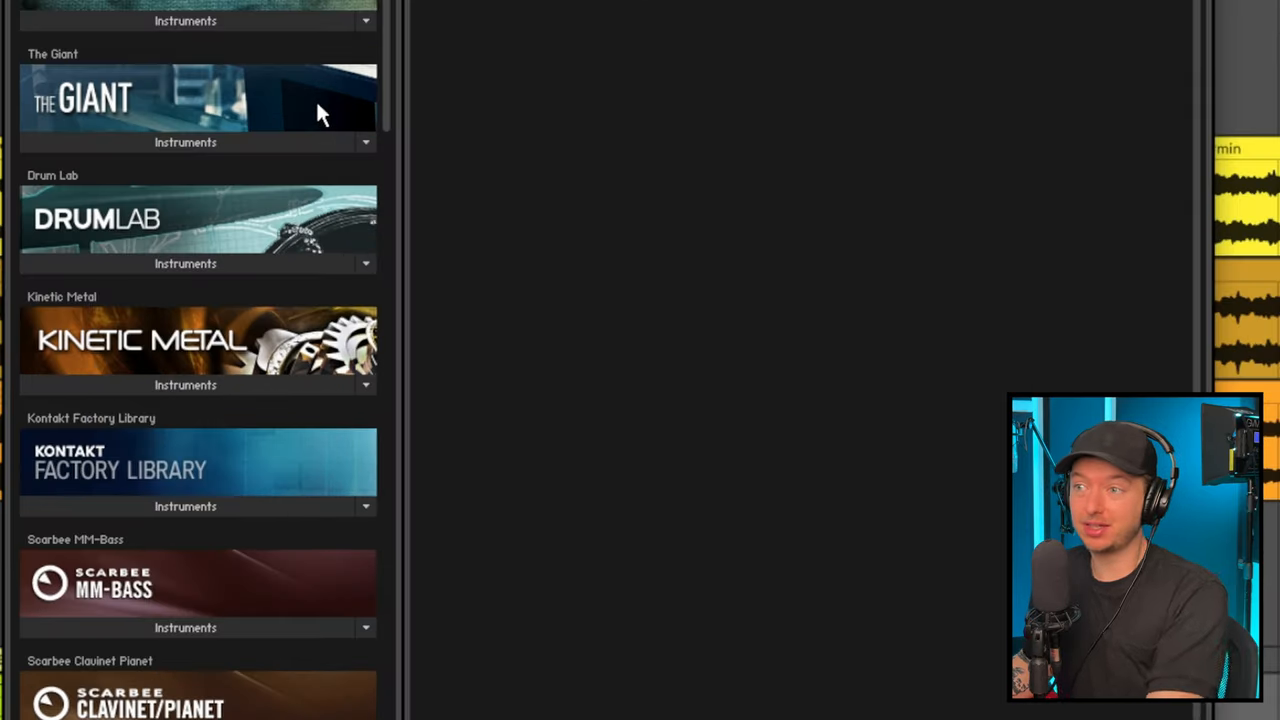
# Scroll the Kontakt Libraries browser down to Hybrid Keys and load it.
pyautogui.scroll(-3)
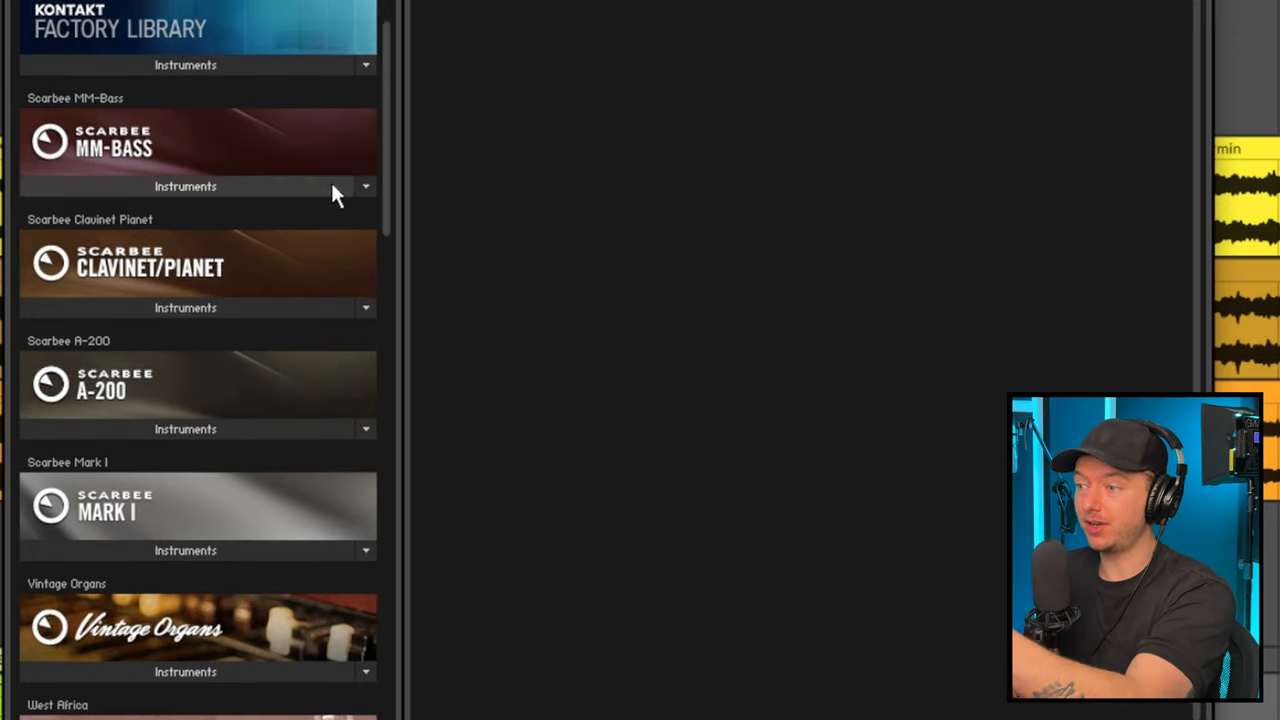
pyautogui.scroll(-3)
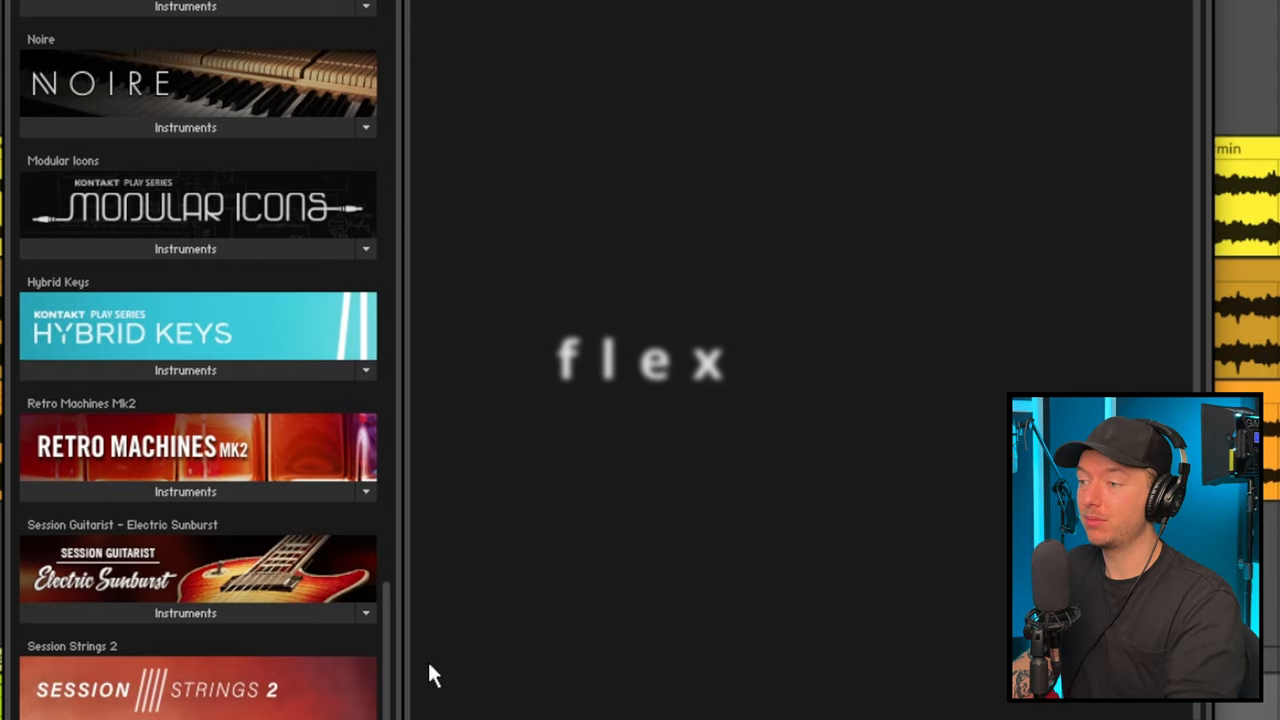
pyautogui.scroll(-3)
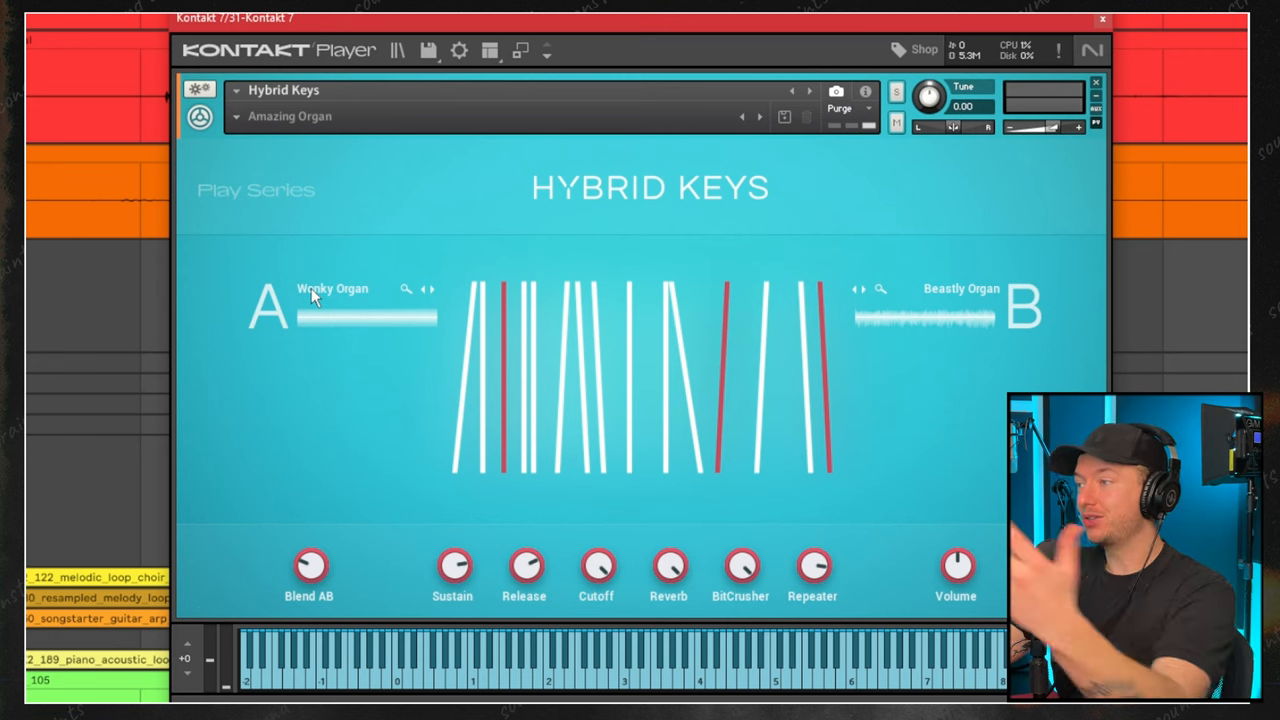
pyautogui.click(404, 288)
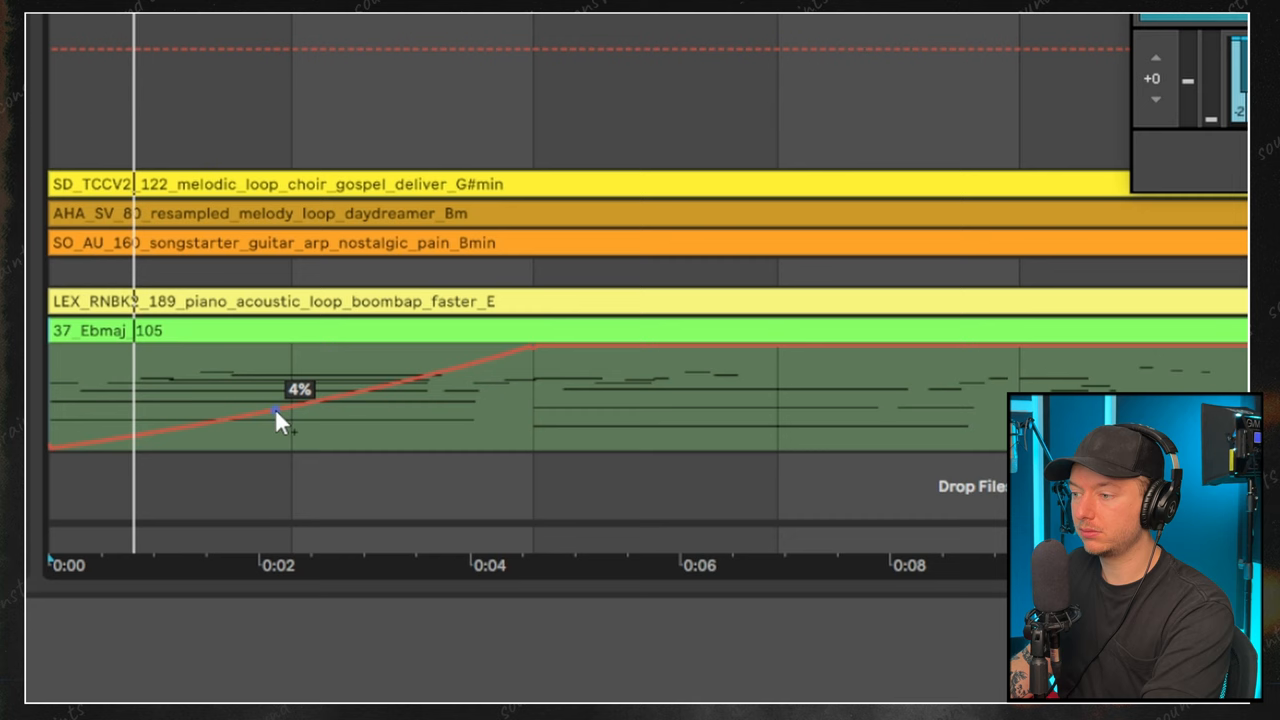
# Draw a rising automation ramp on the Ebmaj 105 track reaching full by about 0:04.
pyautogui.moveTo(280, 414); pyautogui.dragTo(428, 380)
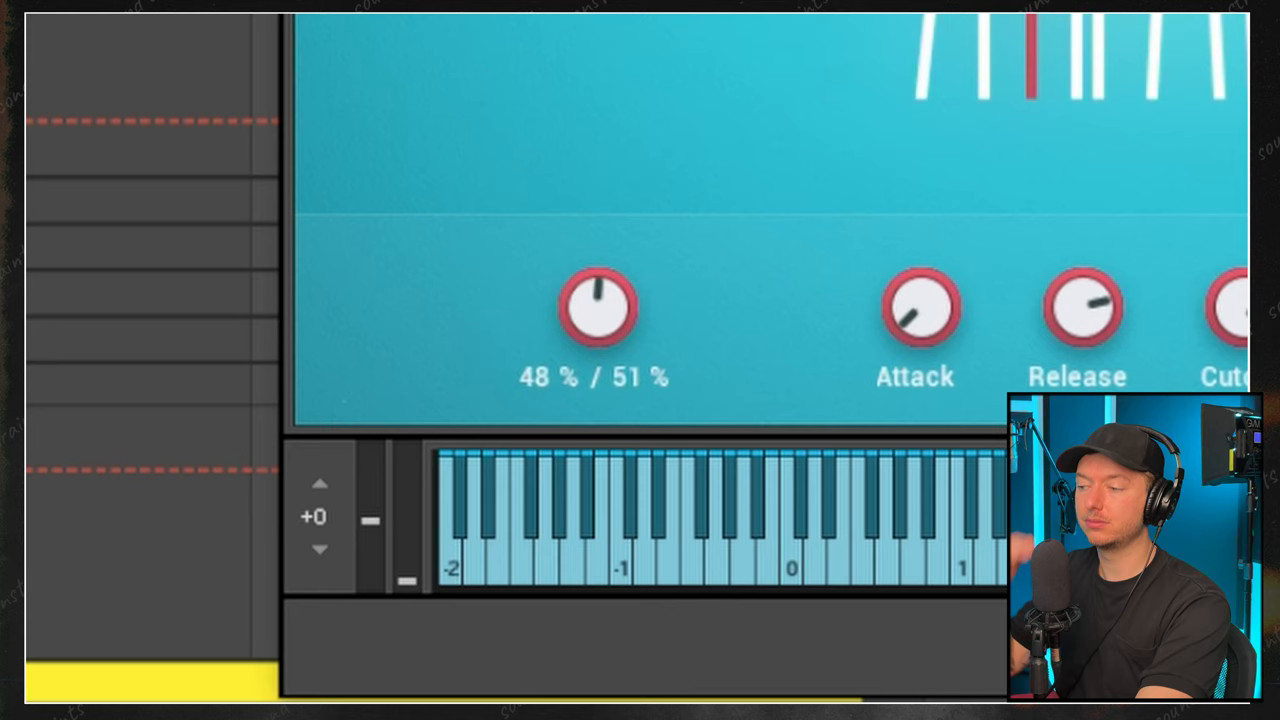
# Adjust a Hybrid Keys knob in the Kontakt plugin window.
pyautogui.moveTo(596, 308); pyautogui.dragTo(596, 330)
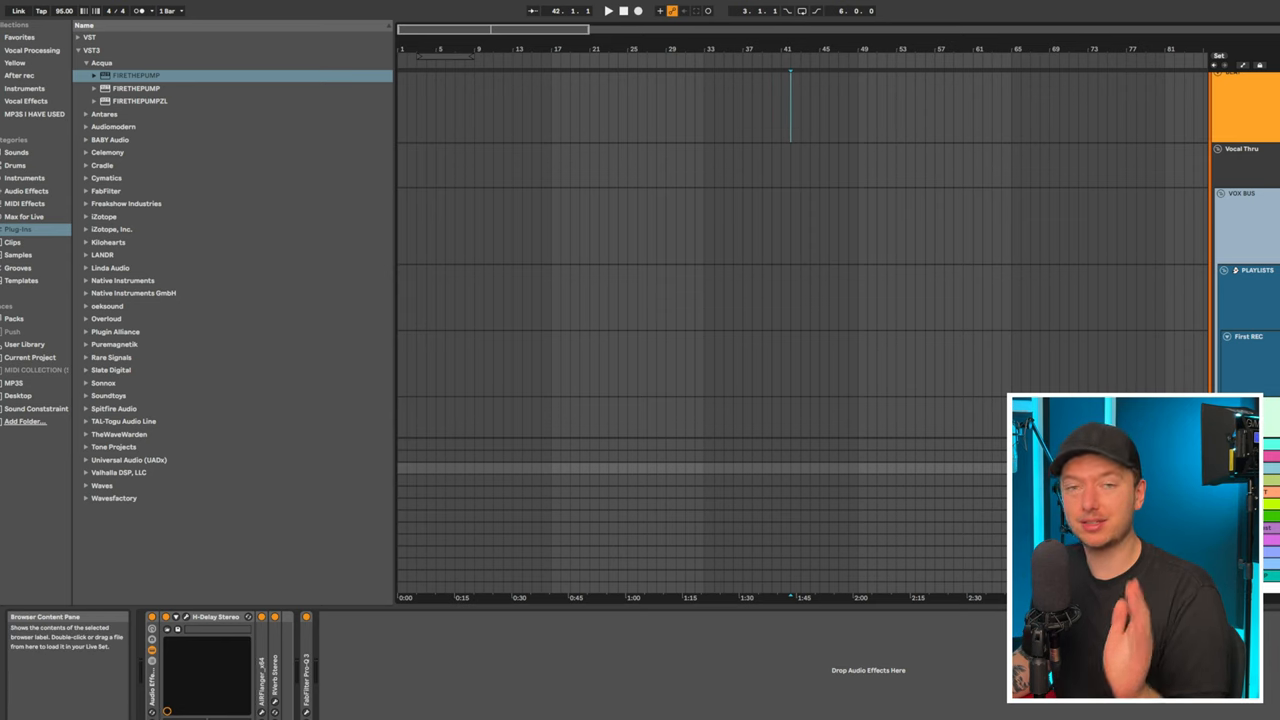
# Show the AIR Flanger device window and add Kilohearts kHs Flanger to the track.
pyautogui.click(184, 516)
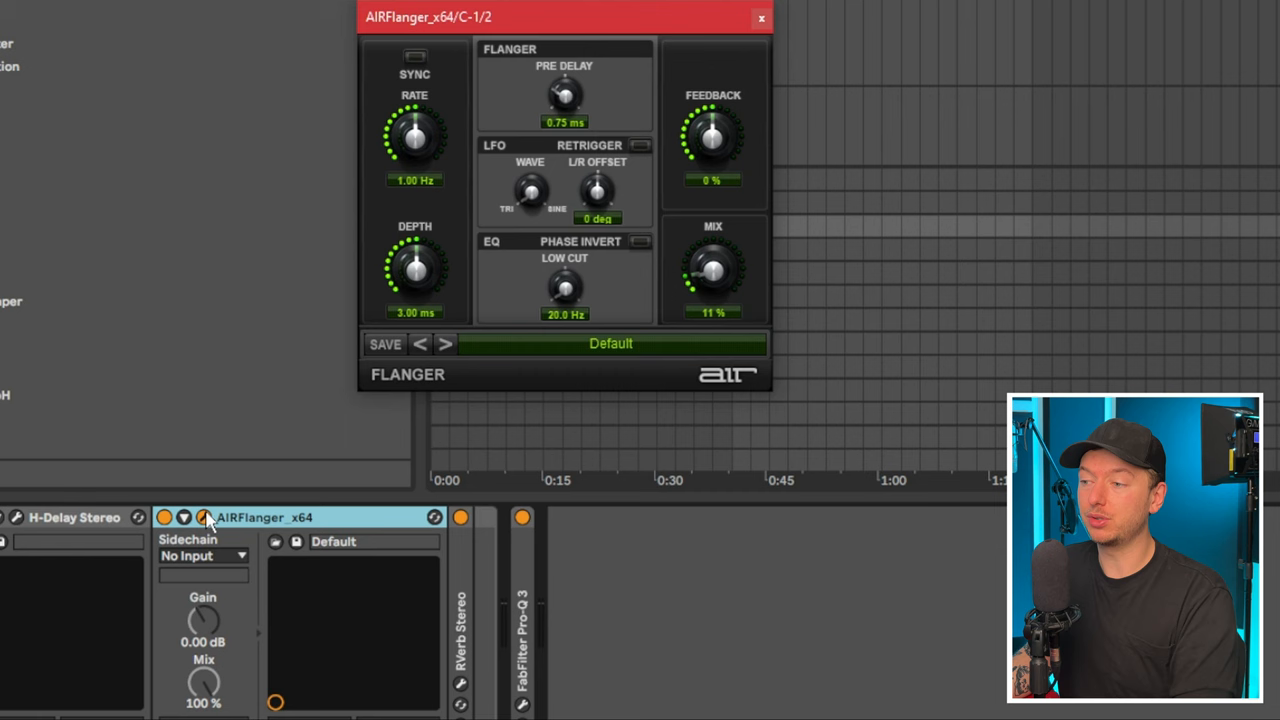
pyautogui.moveTo(208, 480)
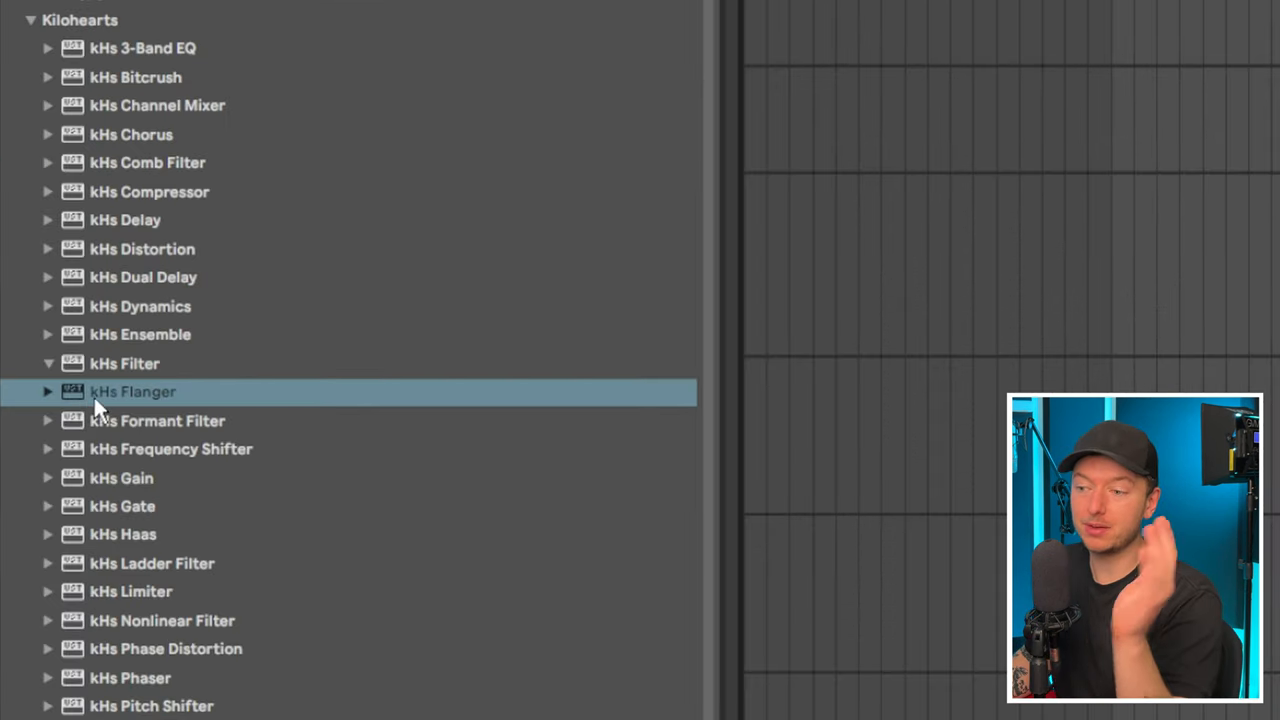
pyautogui.doubleClick(132, 390)
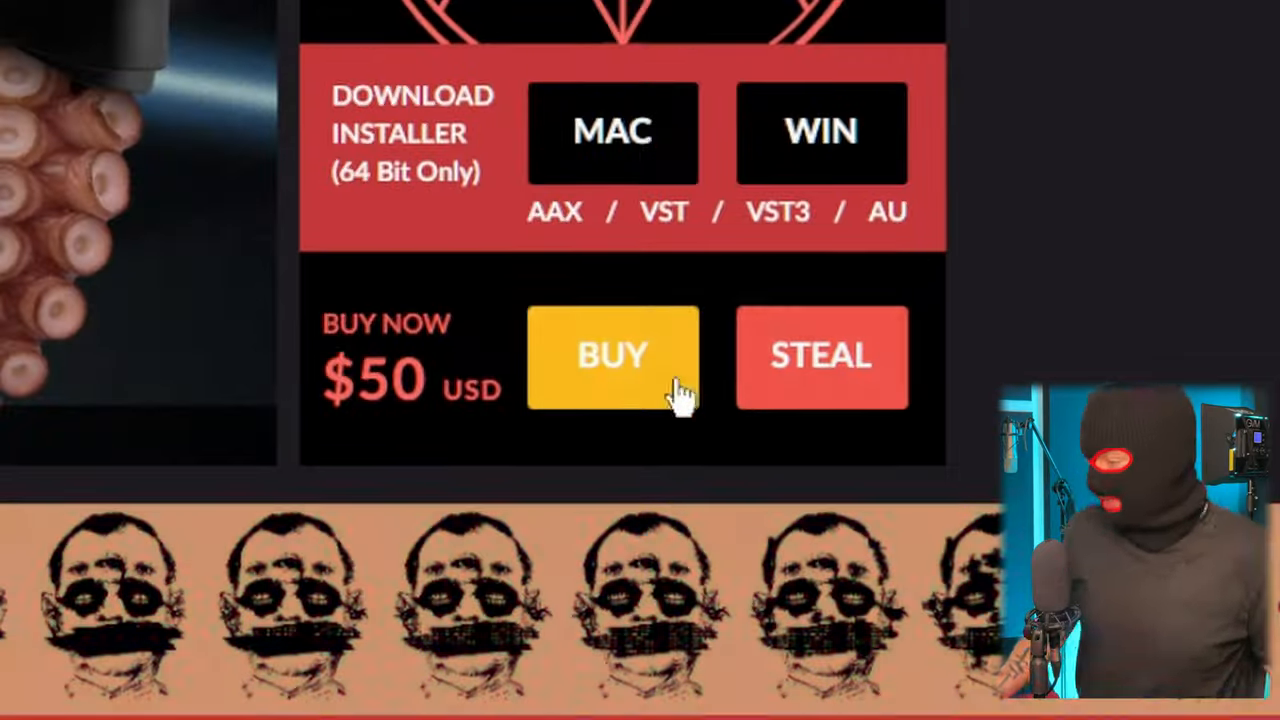
pyautogui.moveTo(820, 384)
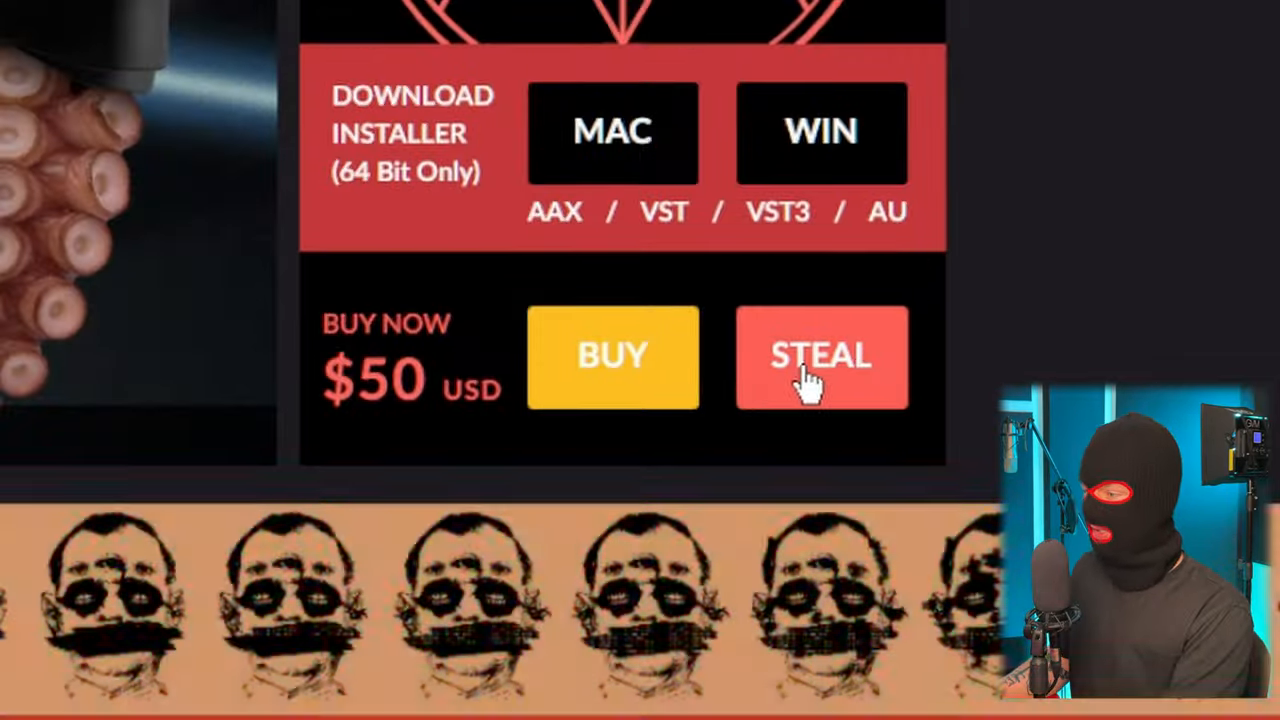
# Choose STEAL on the Mishby store page and pick the 'just because' reason.
pyautogui.click(820, 356)
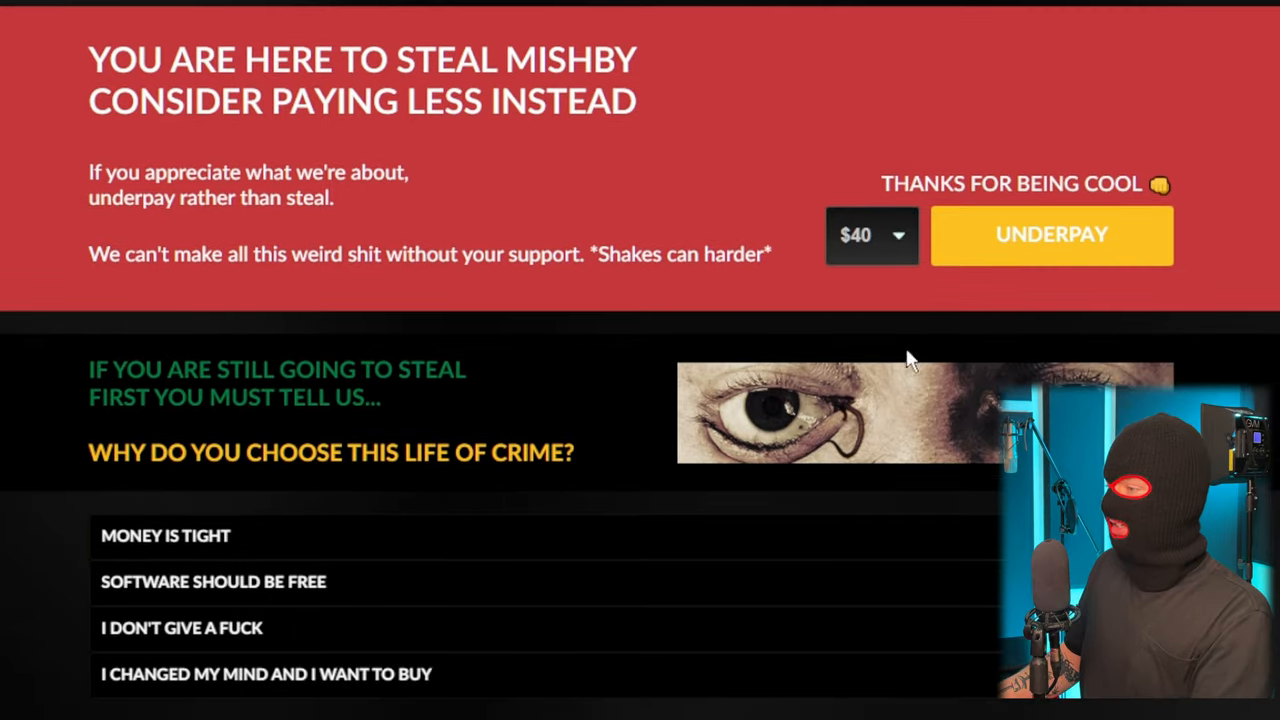
pyautogui.click(870, 236)
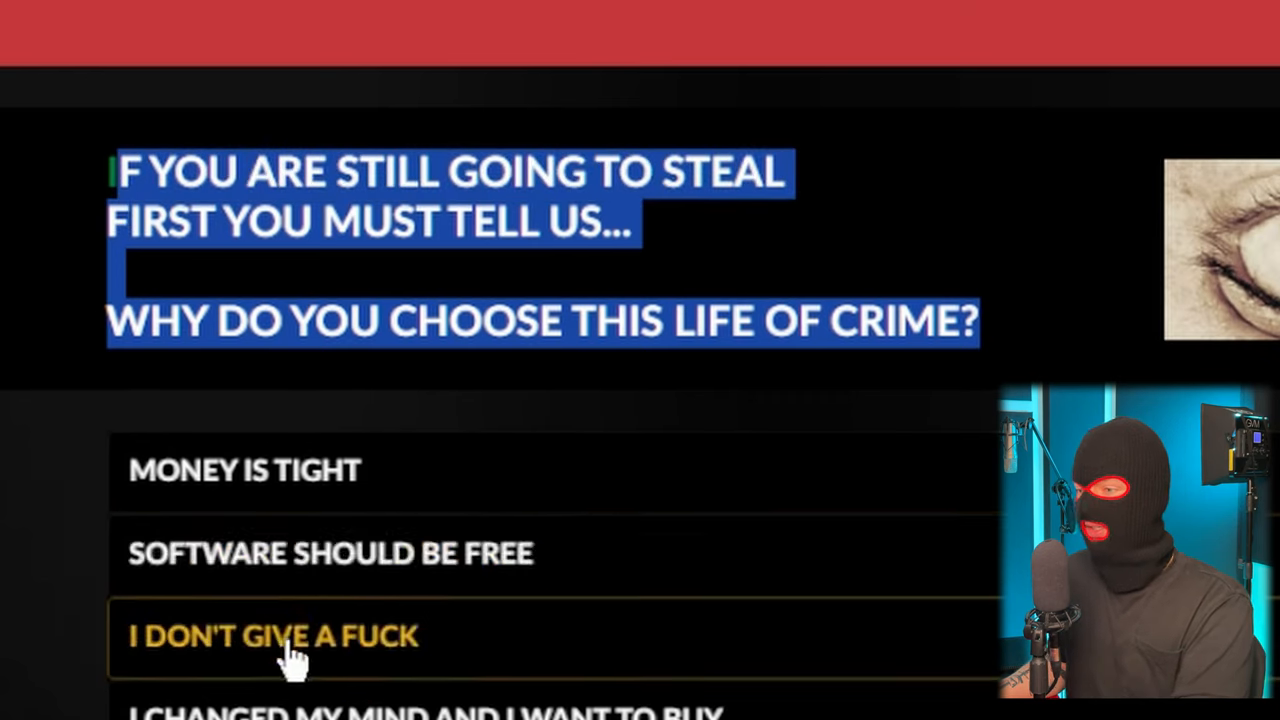
pyautogui.click(272, 636)
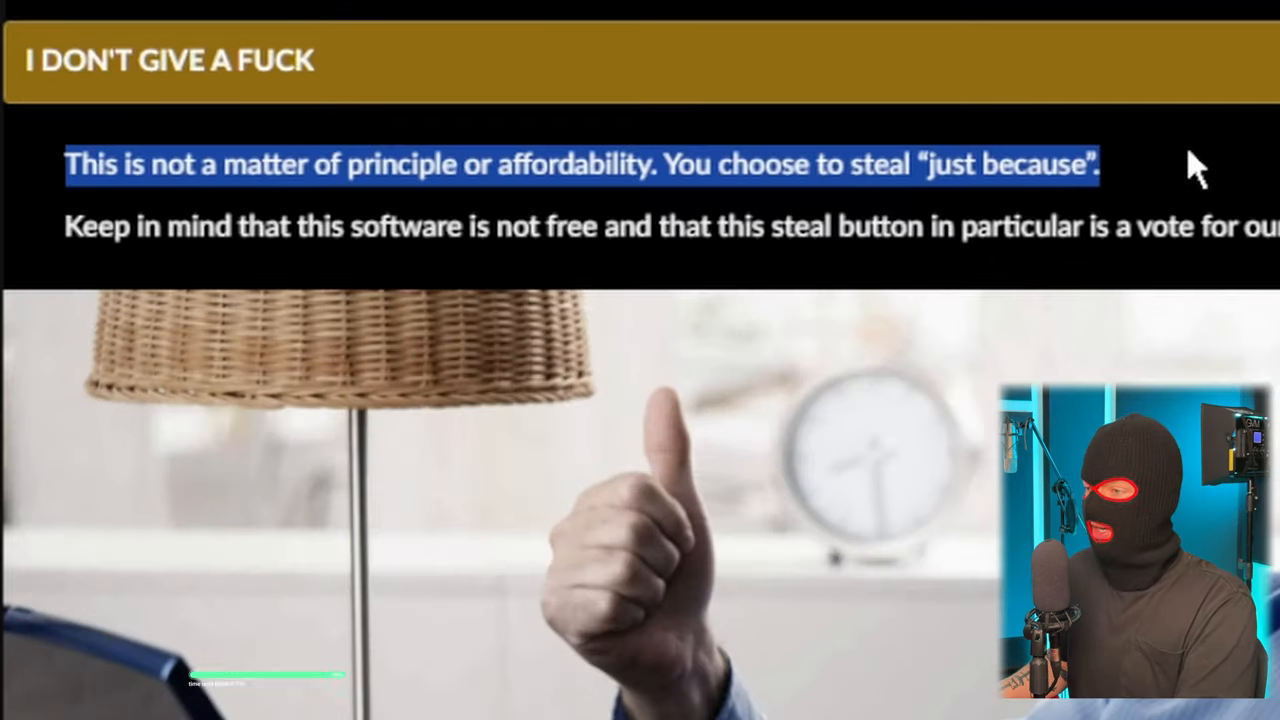